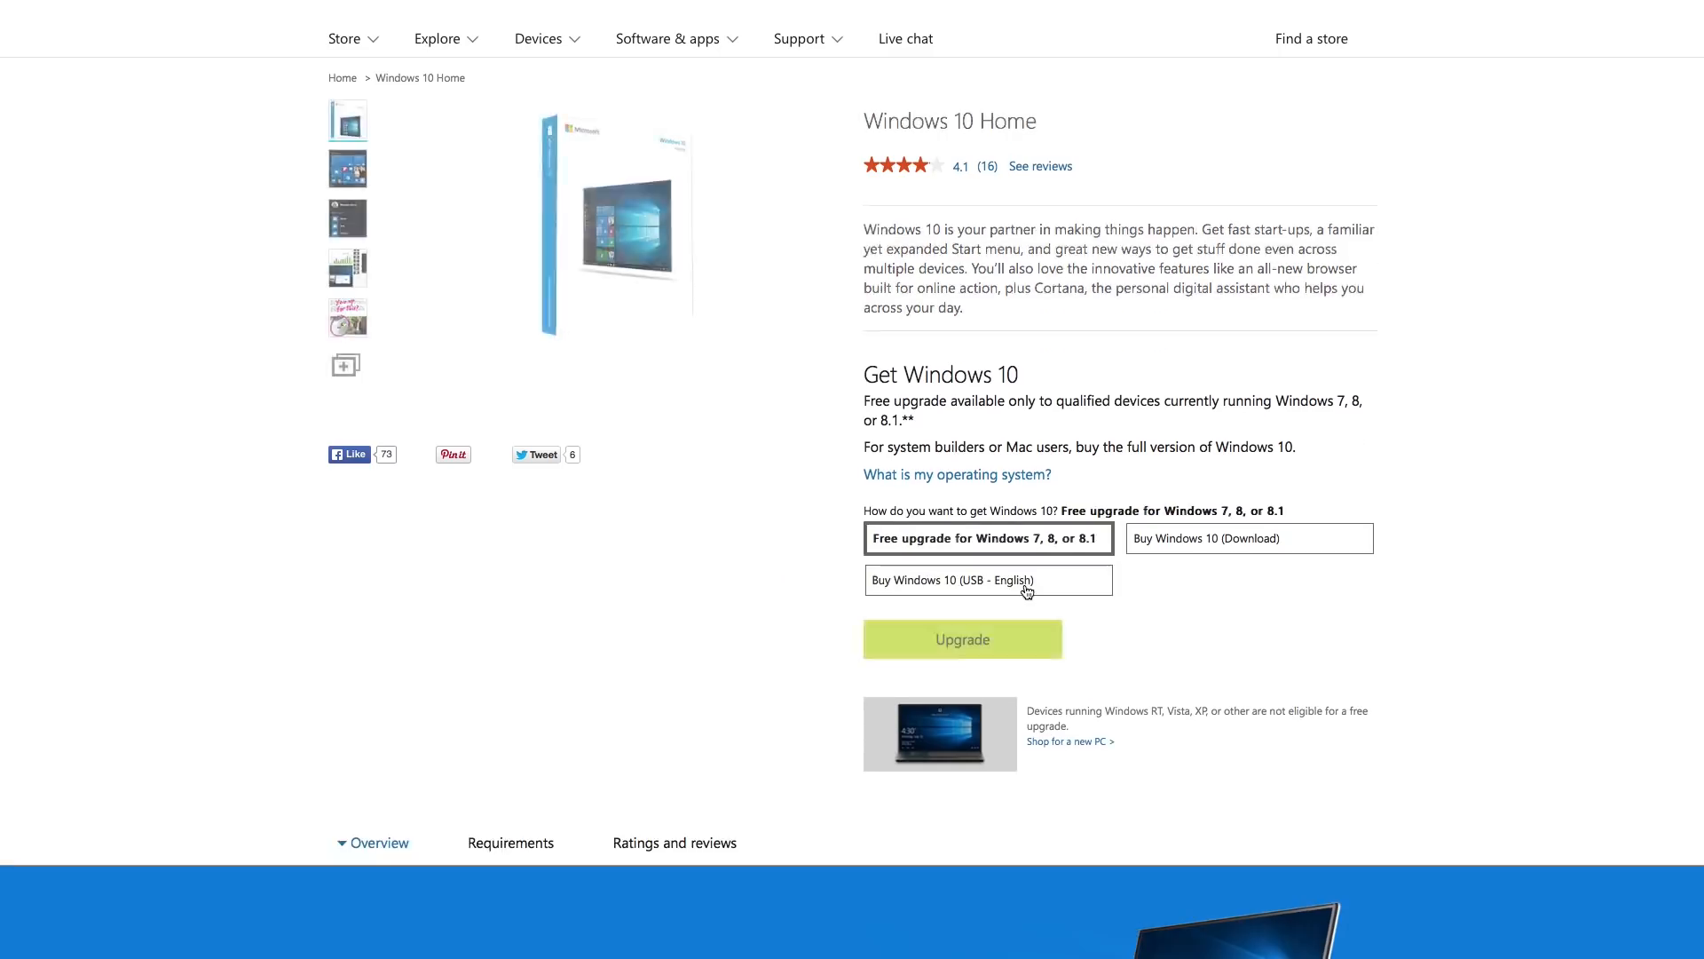
- Check the Windows 10 Home USB English option ($119.99, out of stock) and choose the download version
click(989, 579)
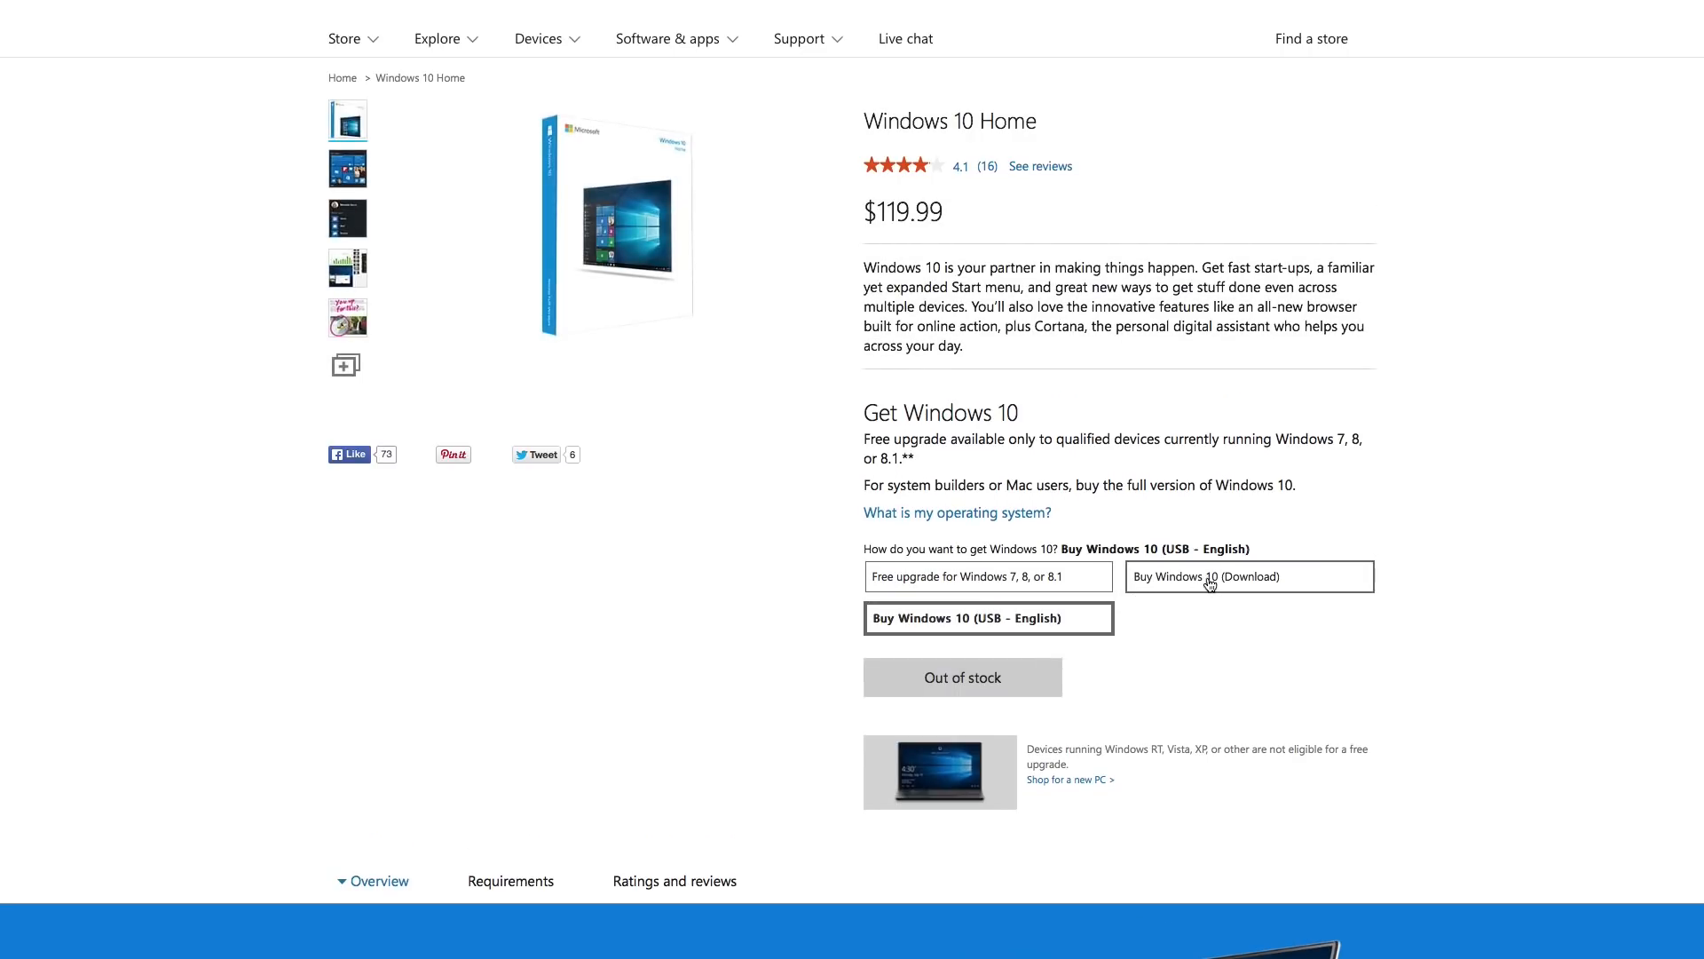
click(1211, 577)
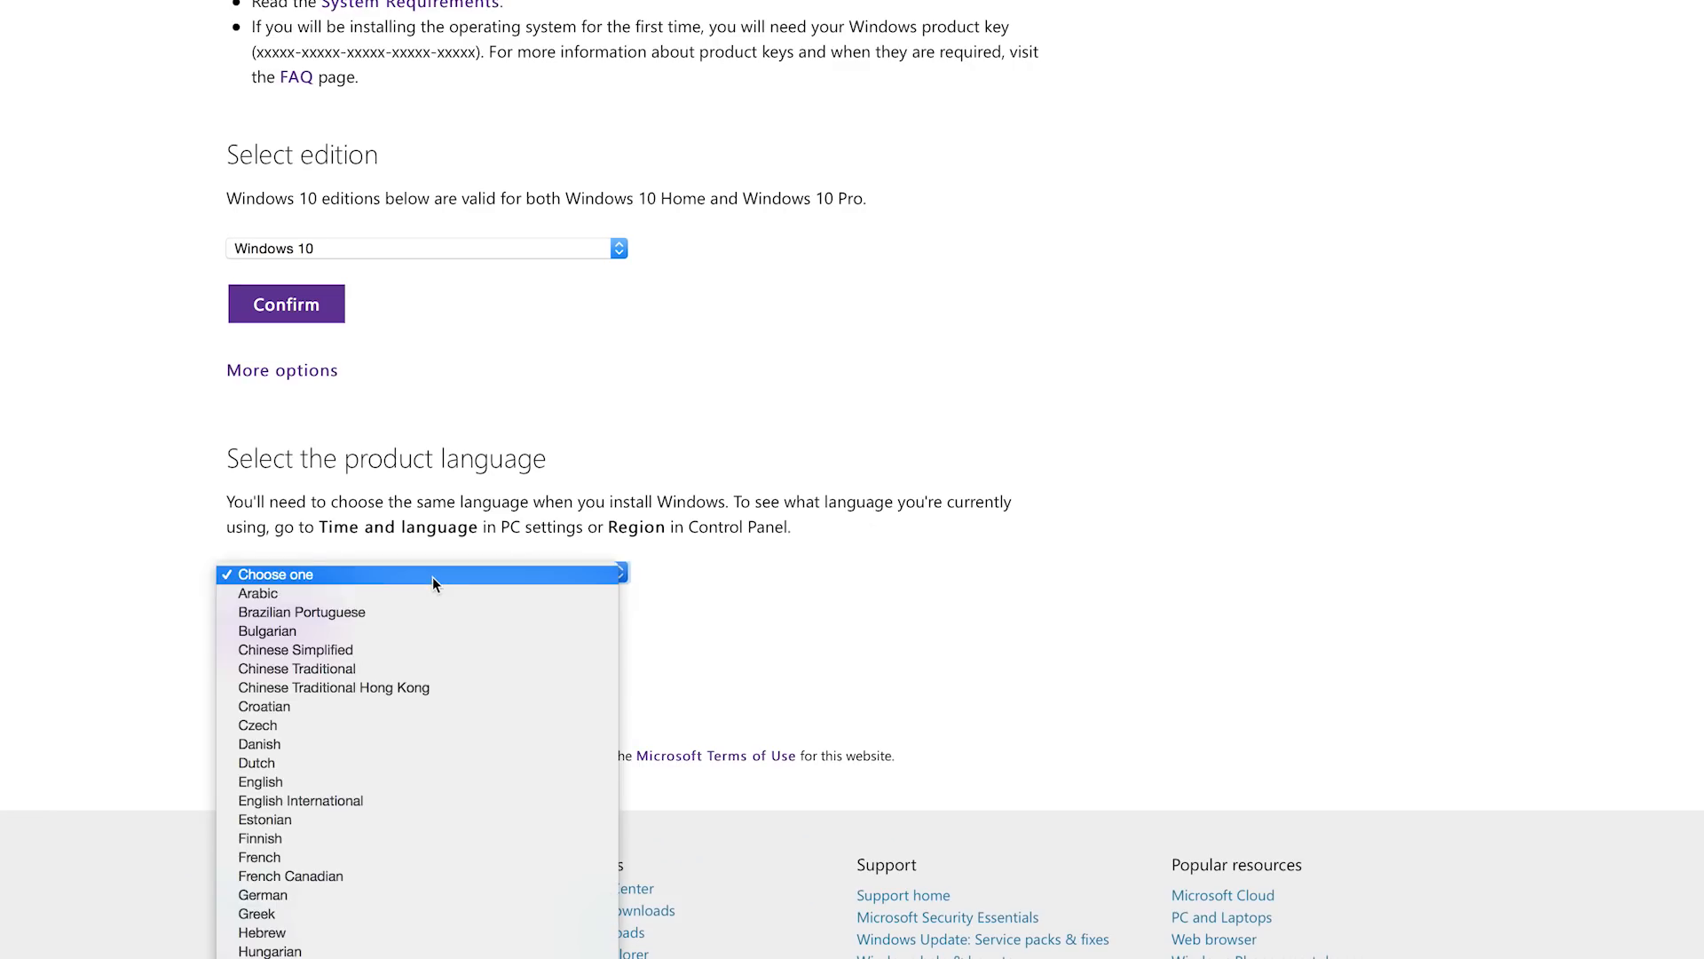
- Choose English as the product language and confirm the Windows 10 download request
click(259, 781)
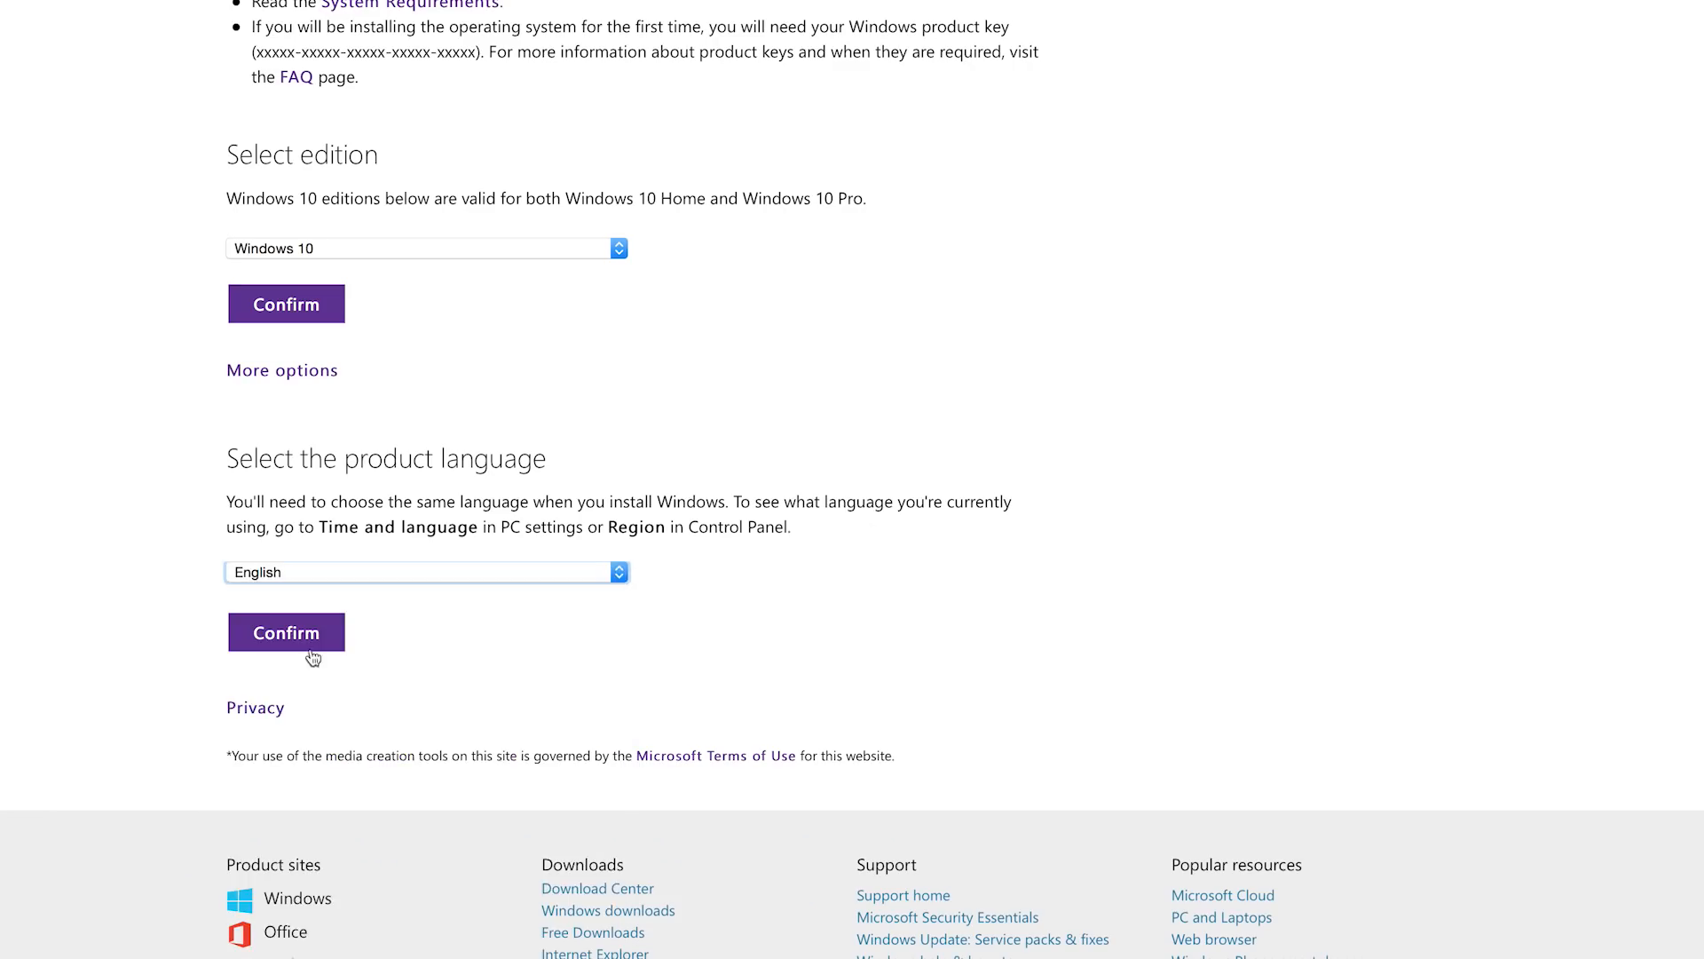
click(286, 632)
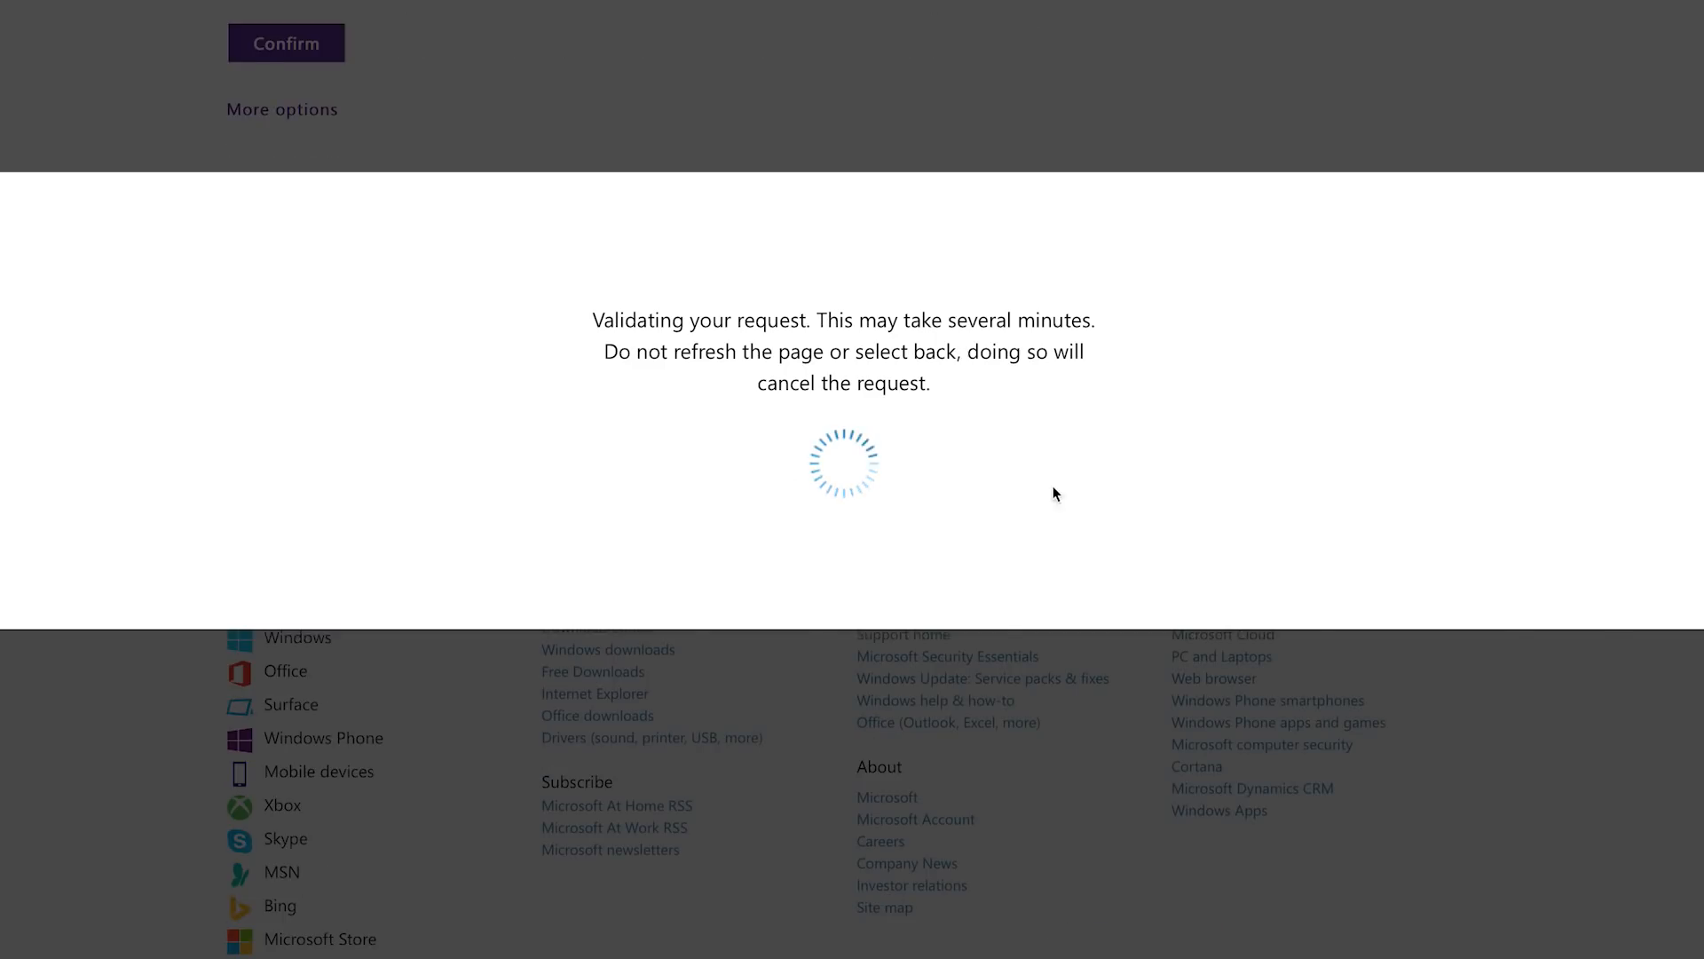